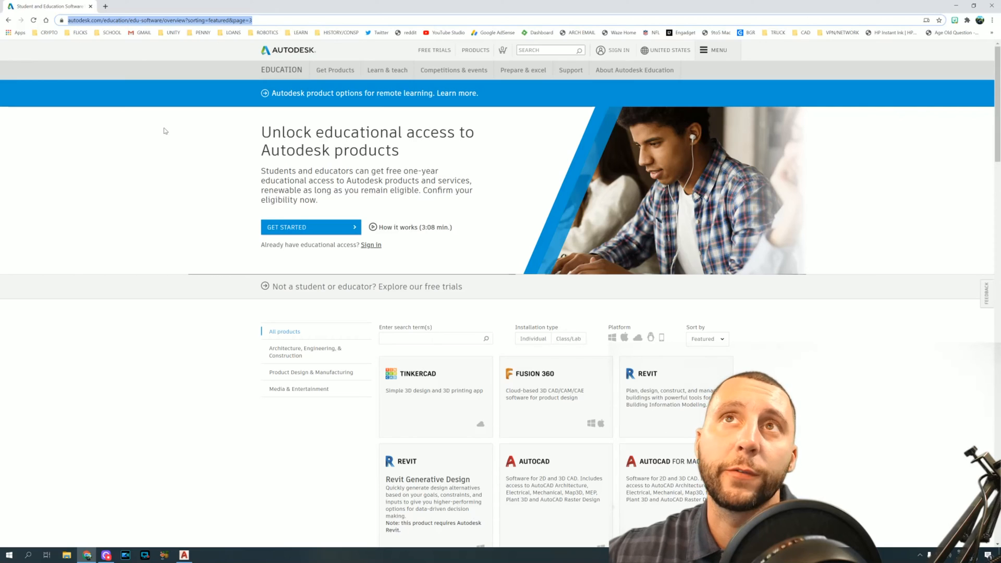
mouse_move(167, 145)
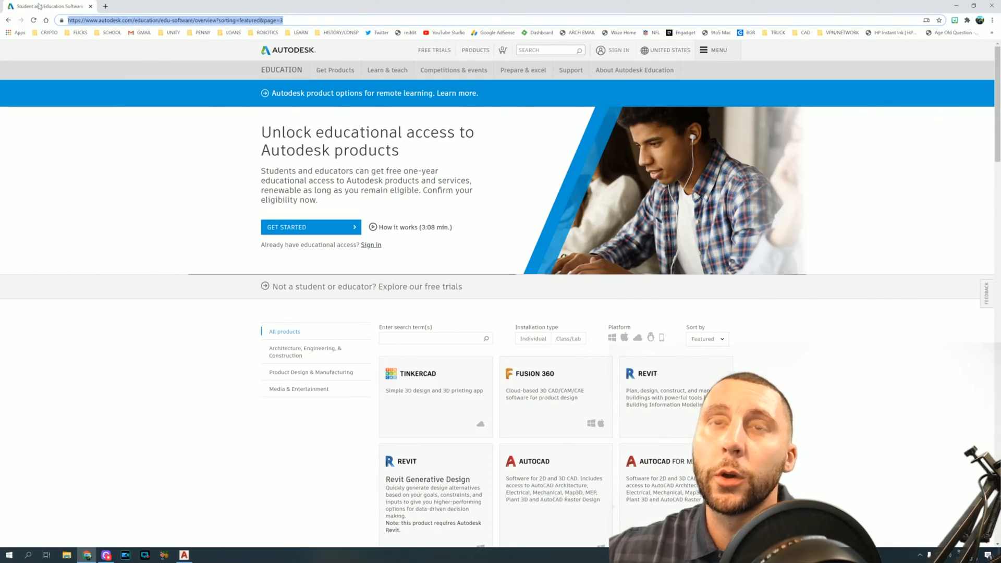
mouse_move(48, 5)
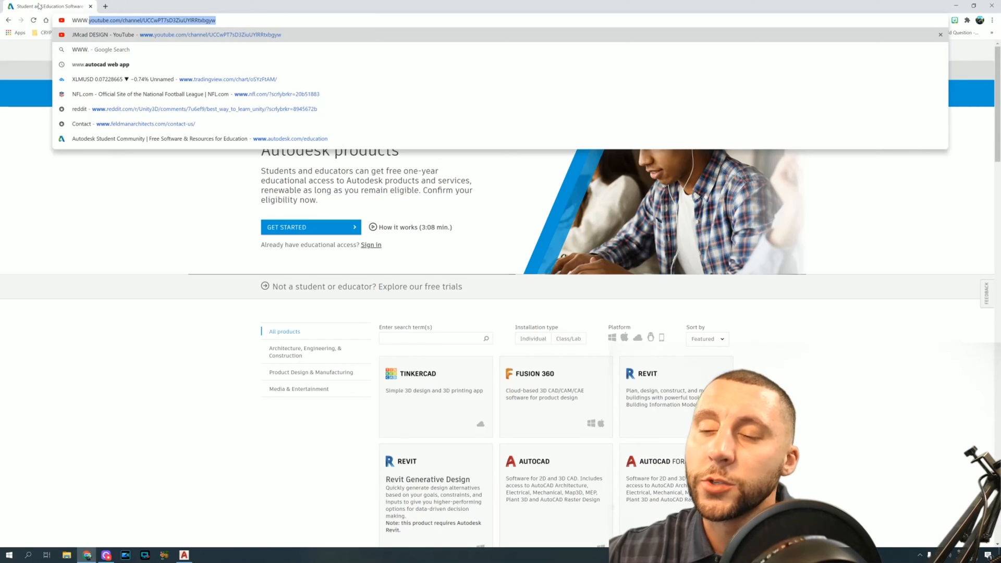
type("www.autodesk.com/education")
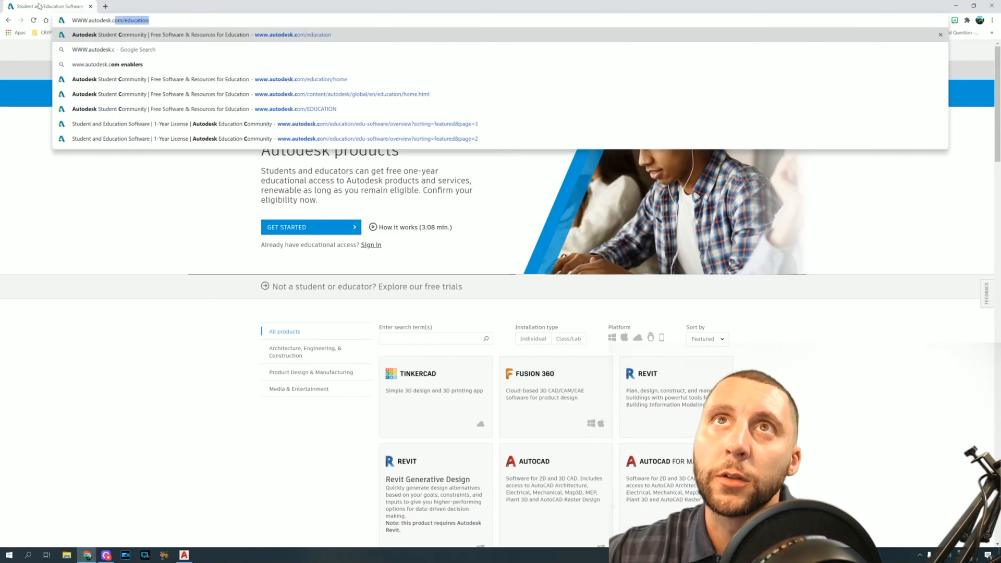
type("education/home")
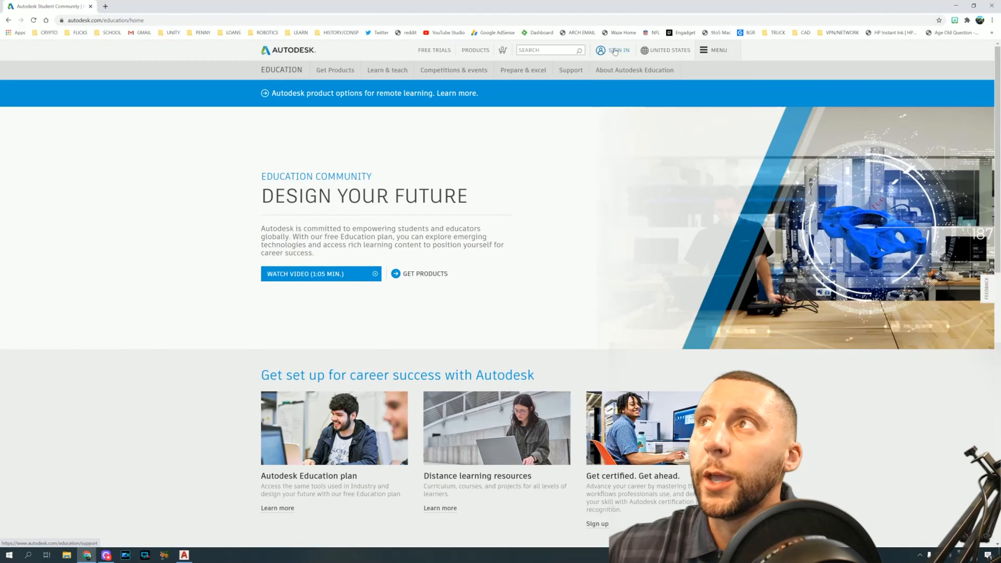
left_click(616, 50)
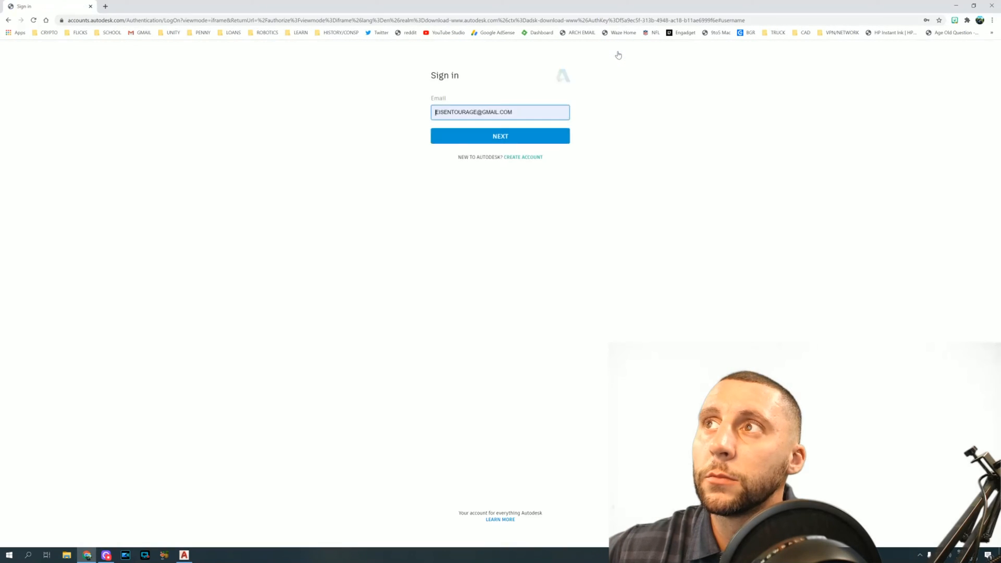
View the Create Account registration form, then go back to the Education home page
left_click(523, 157)
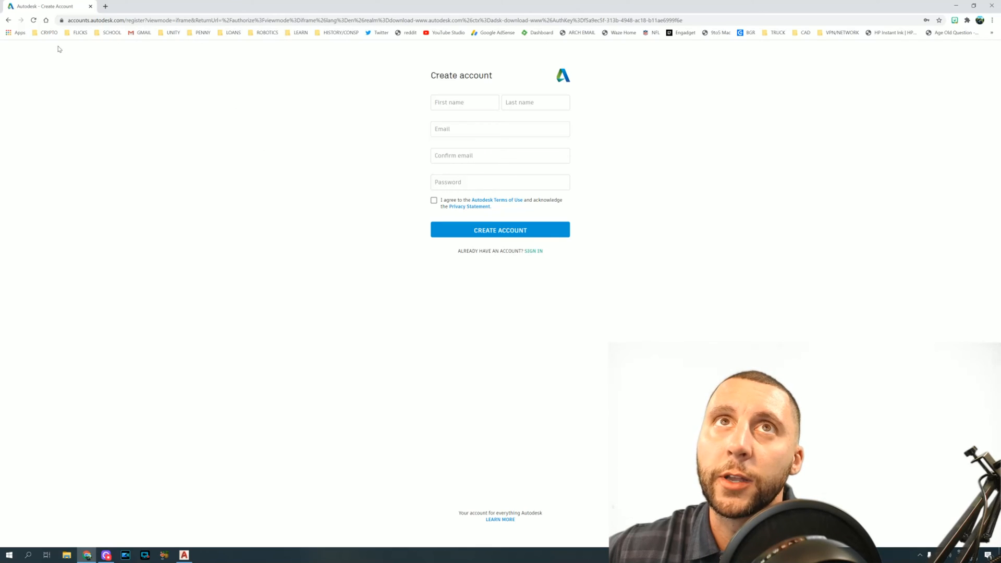
left_click(532, 250)
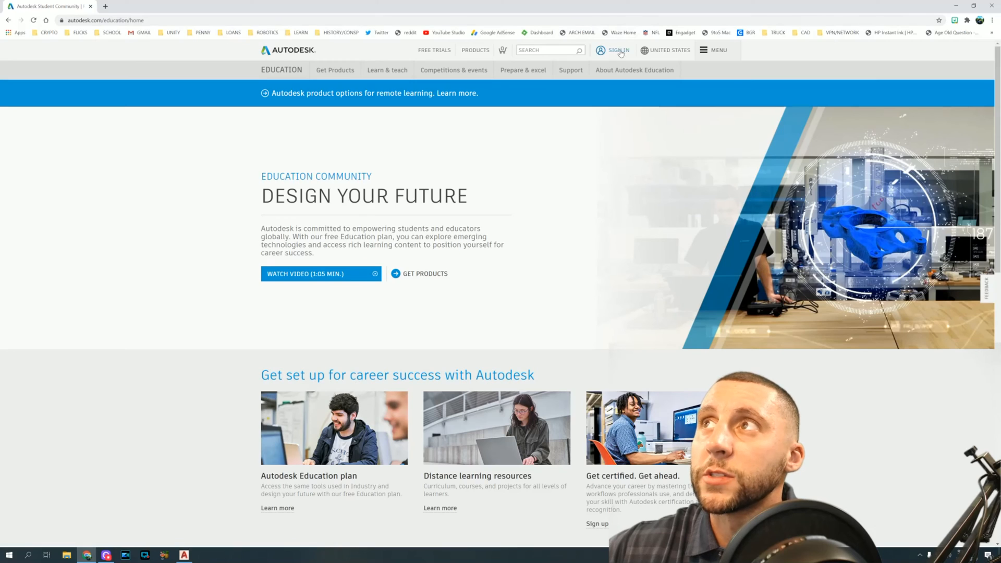
Sign in with the saved email and password and land back on the Education home page
left_click(616, 50)
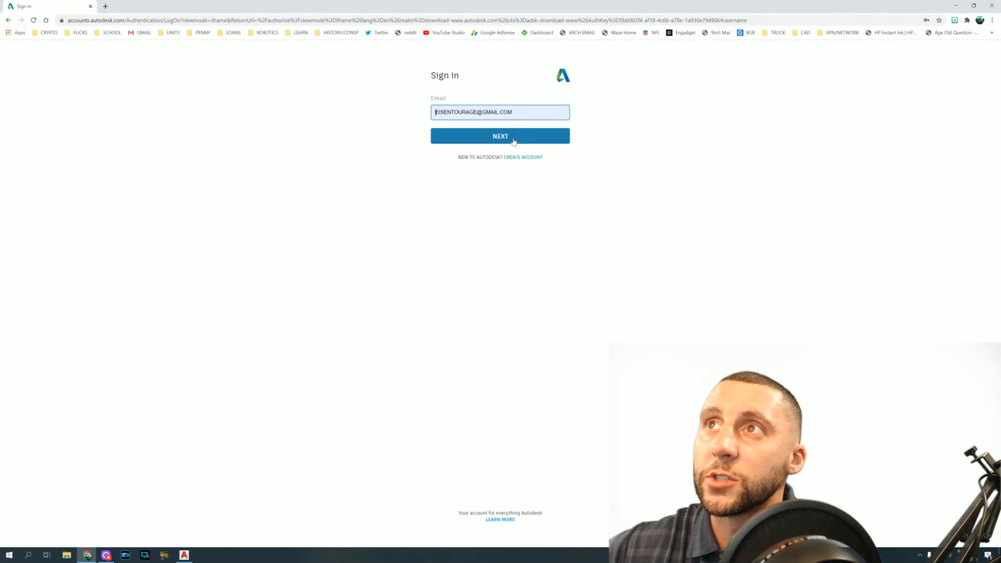
left_click(500, 136)
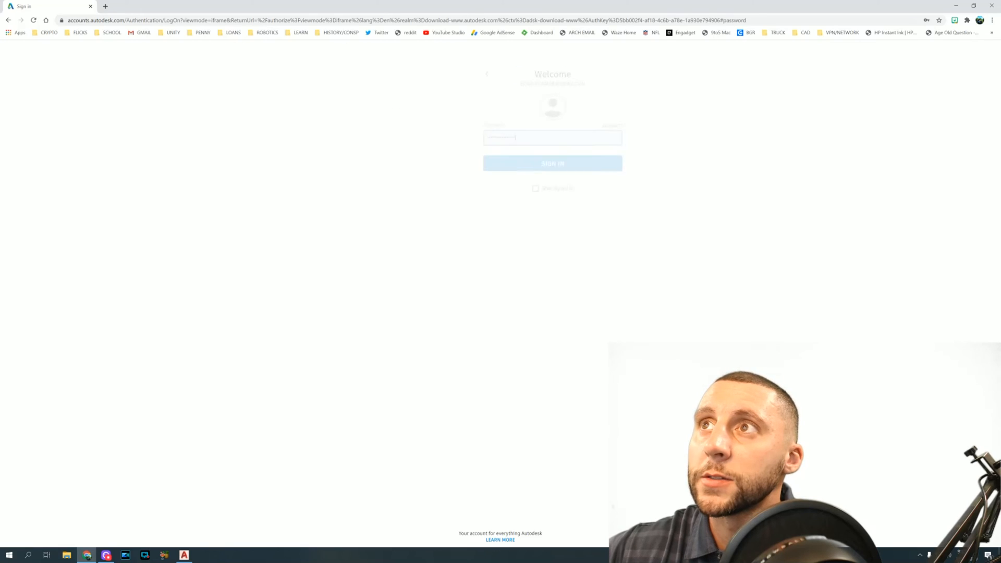
left_click(500, 162)
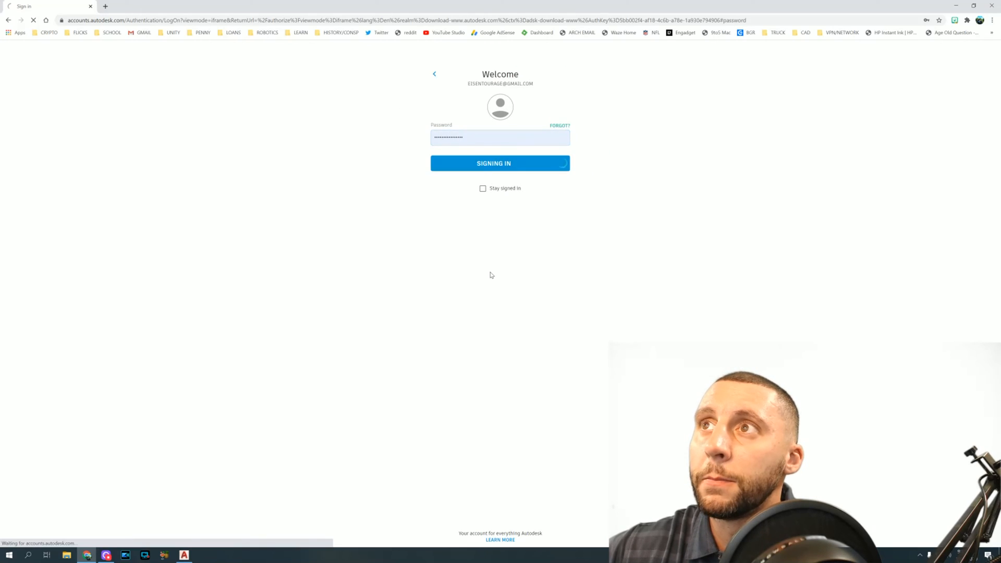
left_click(500, 162)
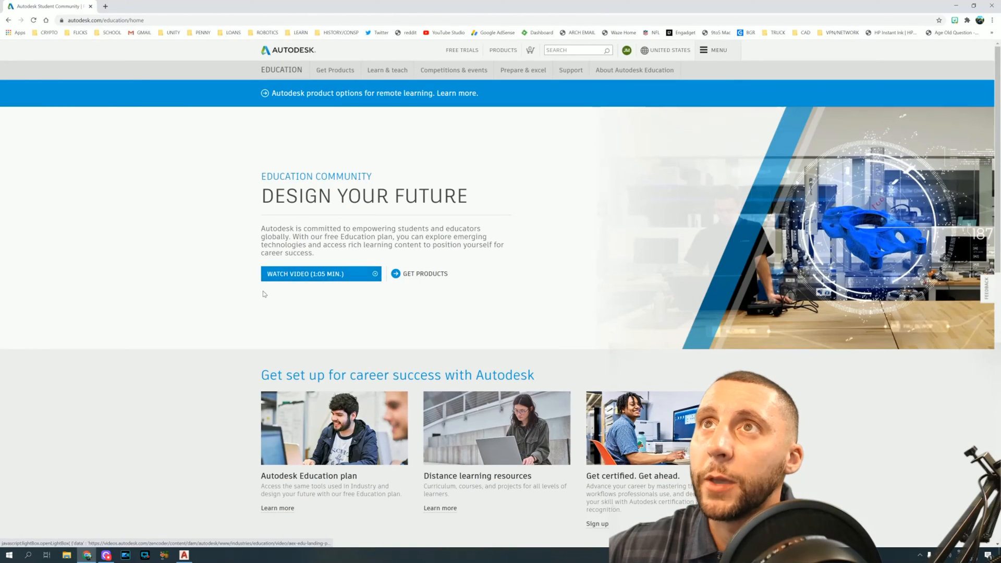
mouse_move(334, 70)
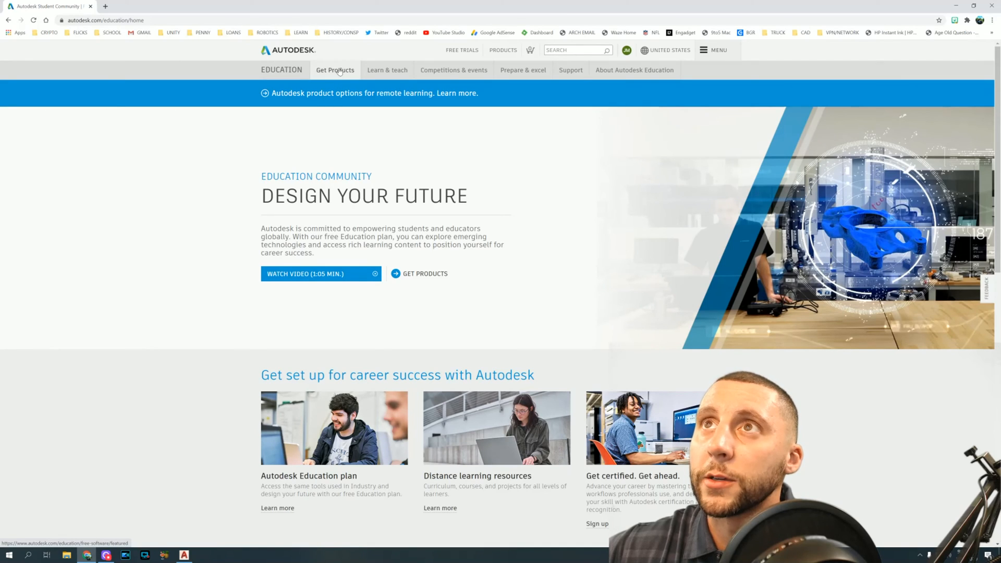
Open the Get Products catalog of downloadable education software
left_click(334, 69)
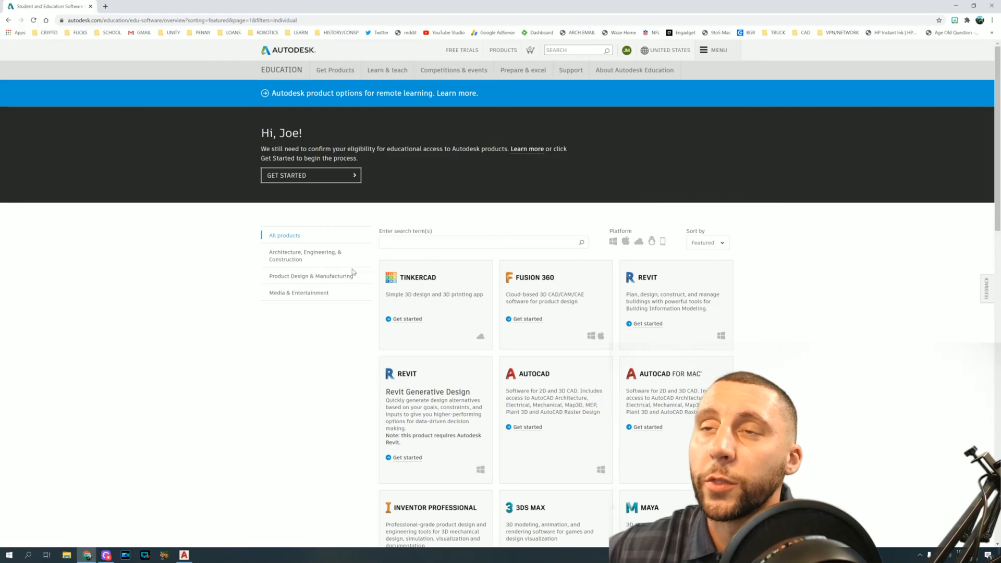
mouse_move(317, 333)
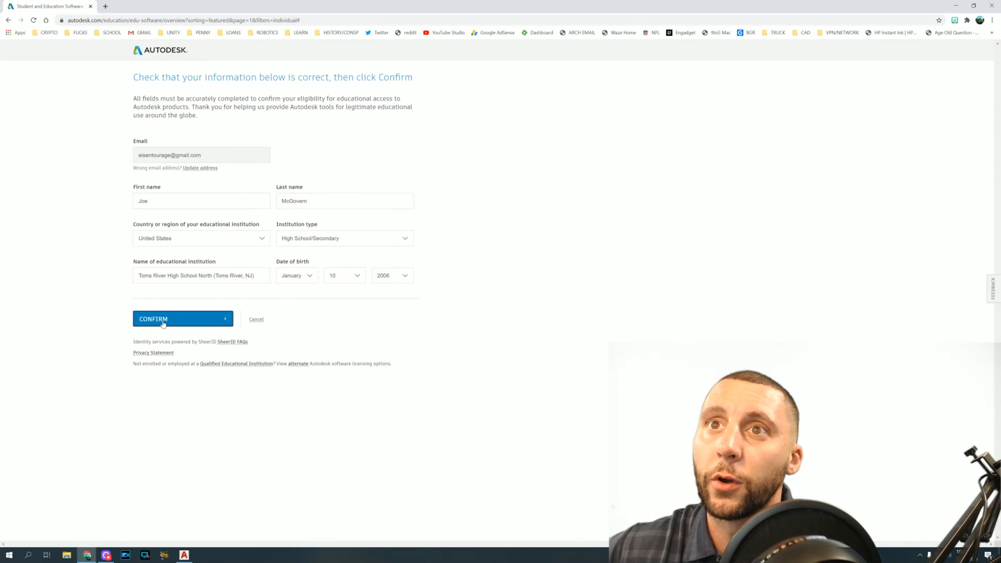
Confirm the eligibility details, get the eligibility error, and select the address bar
left_click(182, 319)
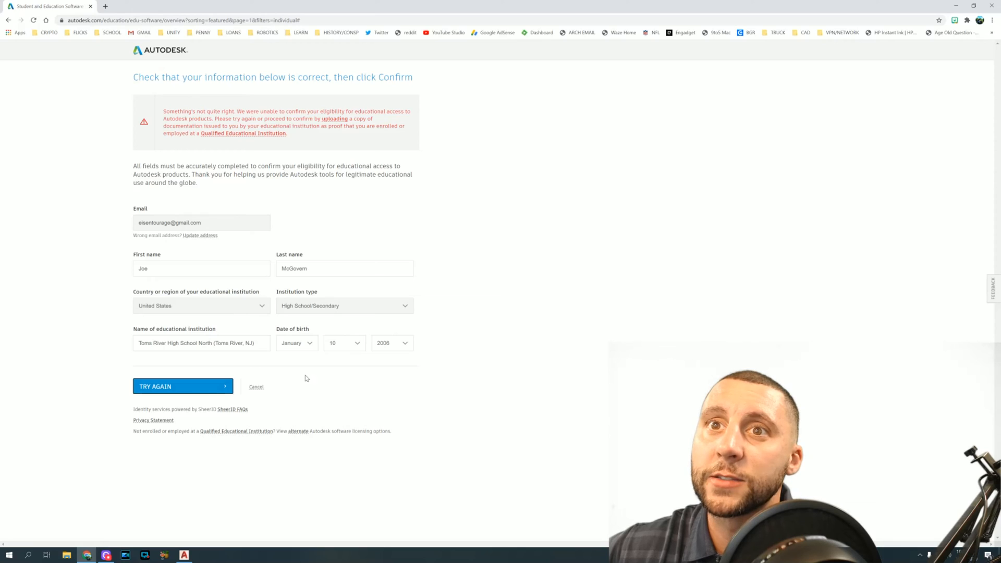
mouse_move(407, 292)
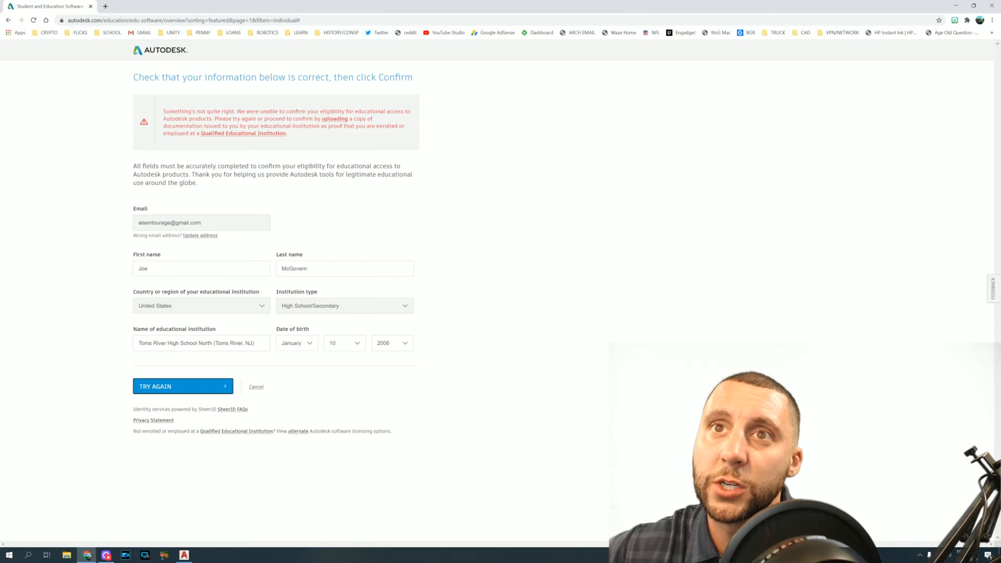
left_click(179, 19)
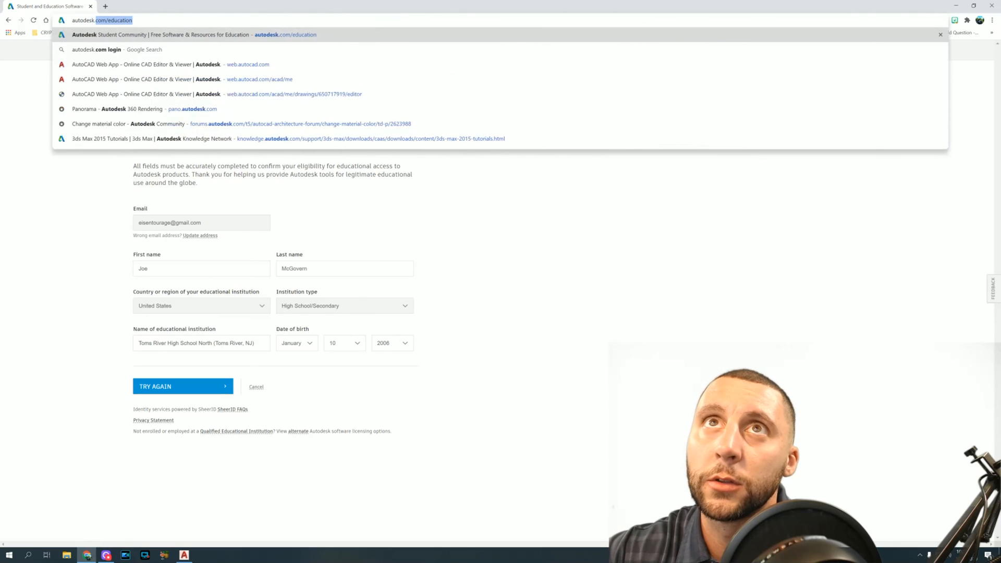
left_click(159, 34)
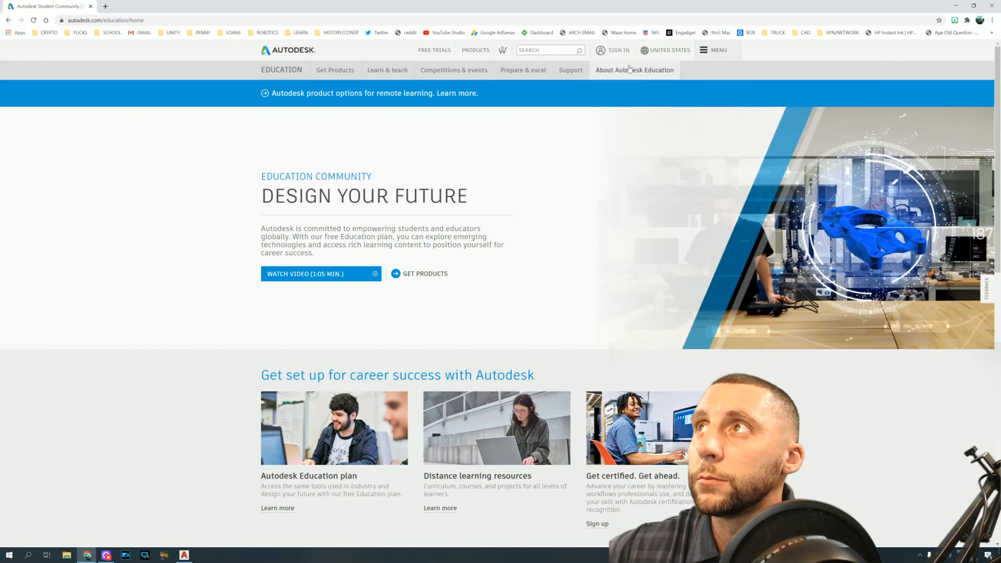
left_click(616, 50)
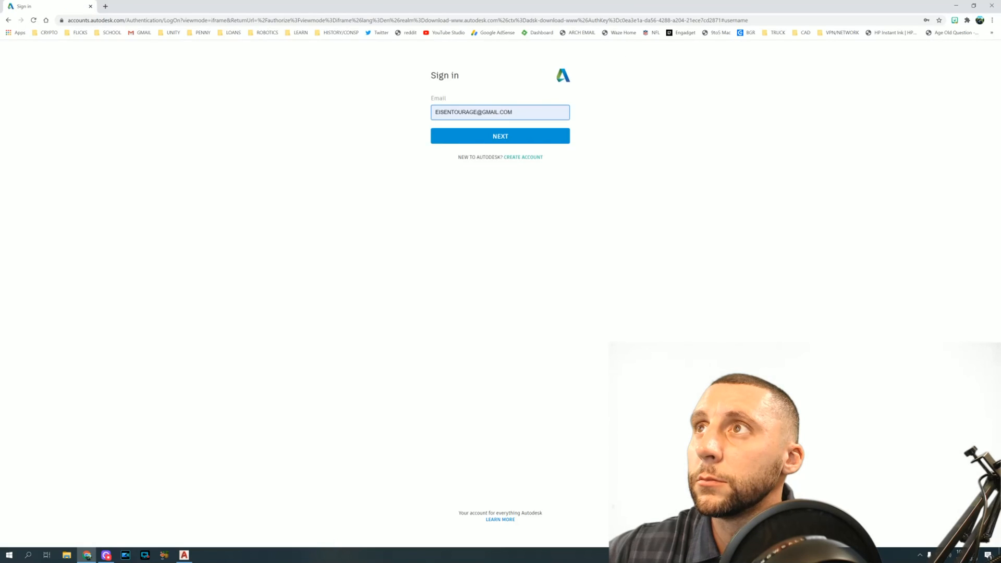
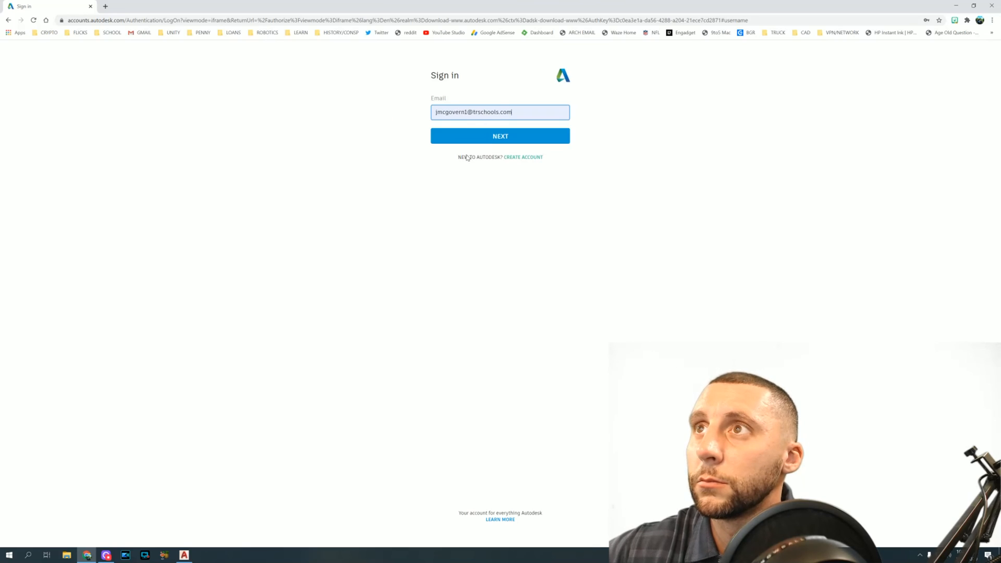
left_click(499, 136)
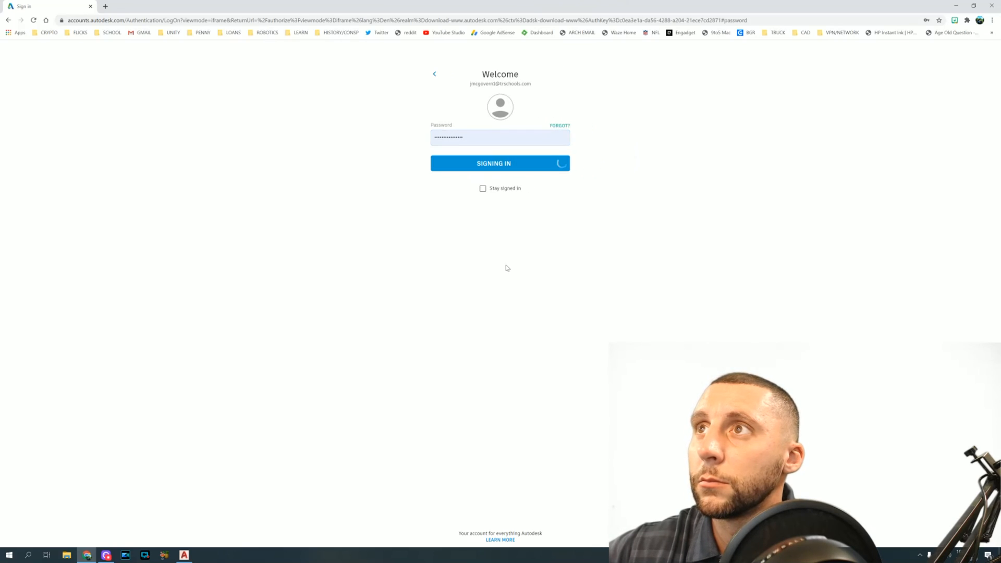
left_click(500, 163)
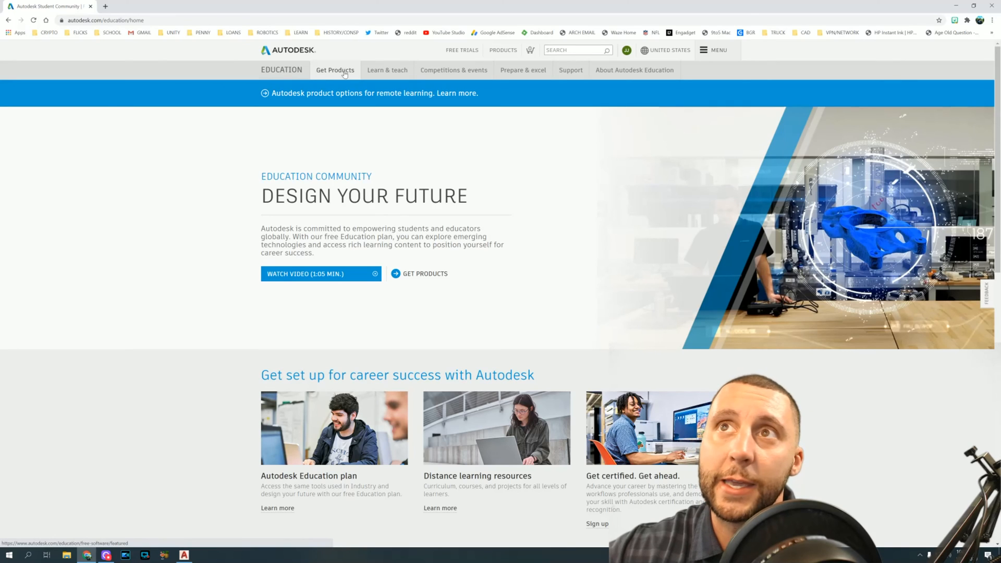
Open Get Products, browse the product list and choose the Individual installation type
left_click(334, 70)
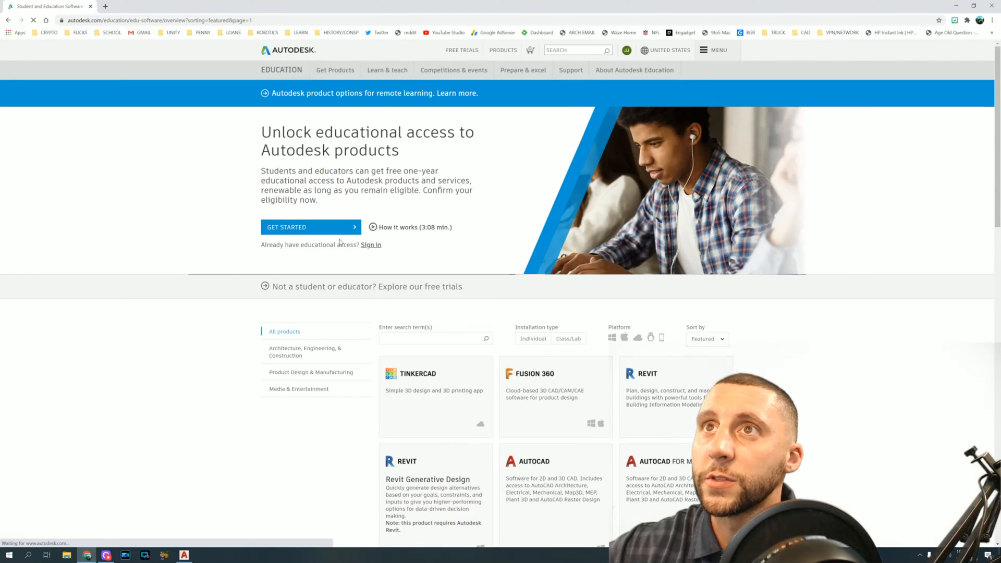
scroll("down", 3)
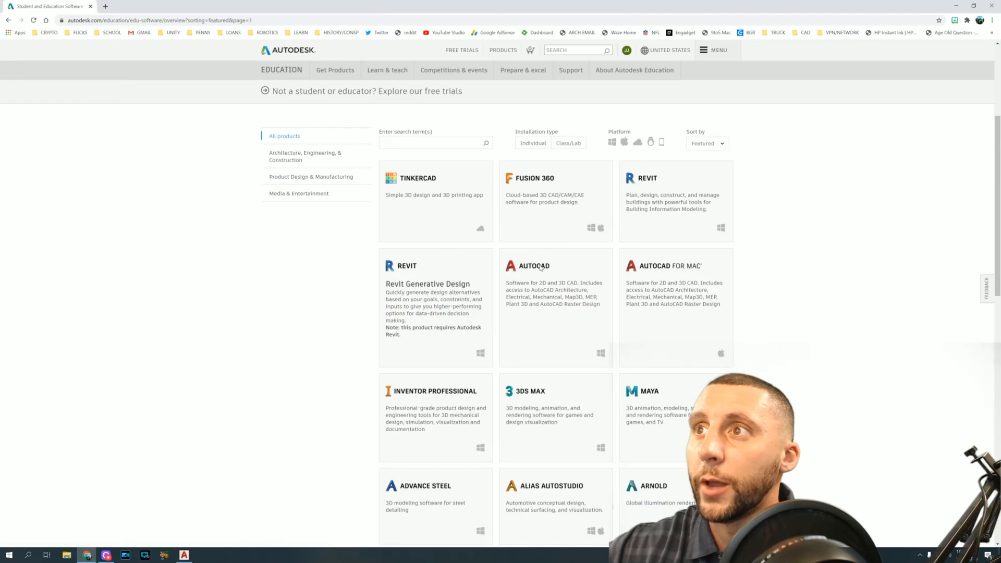
scroll("up", 3)
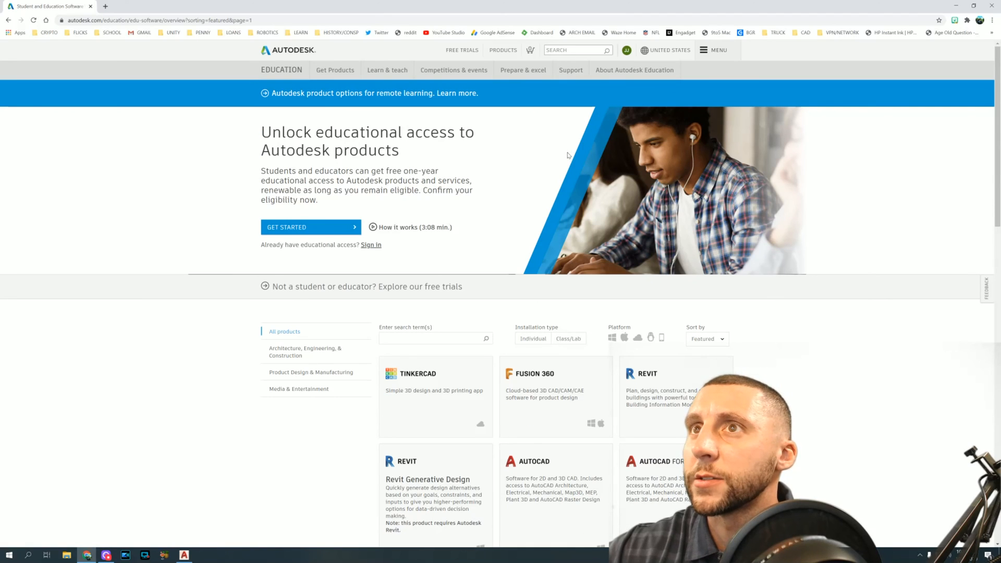
mouse_move(370, 244)
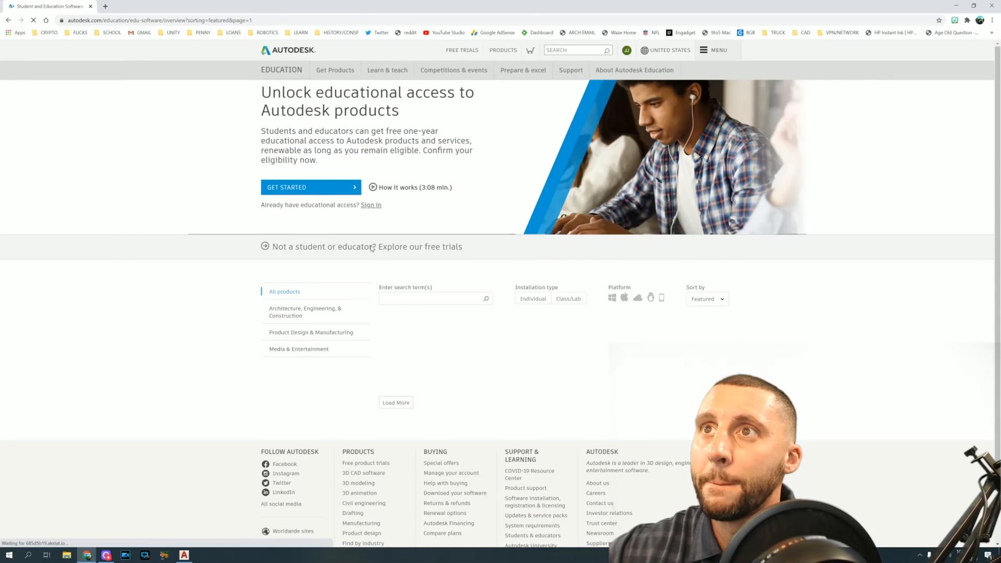
scroll("down", 3)
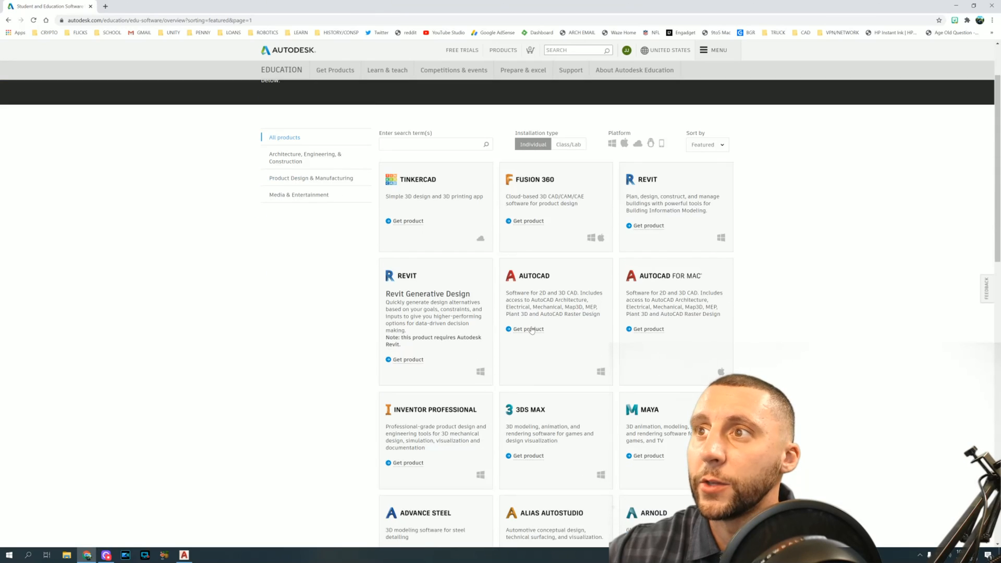
left_click(526, 329)
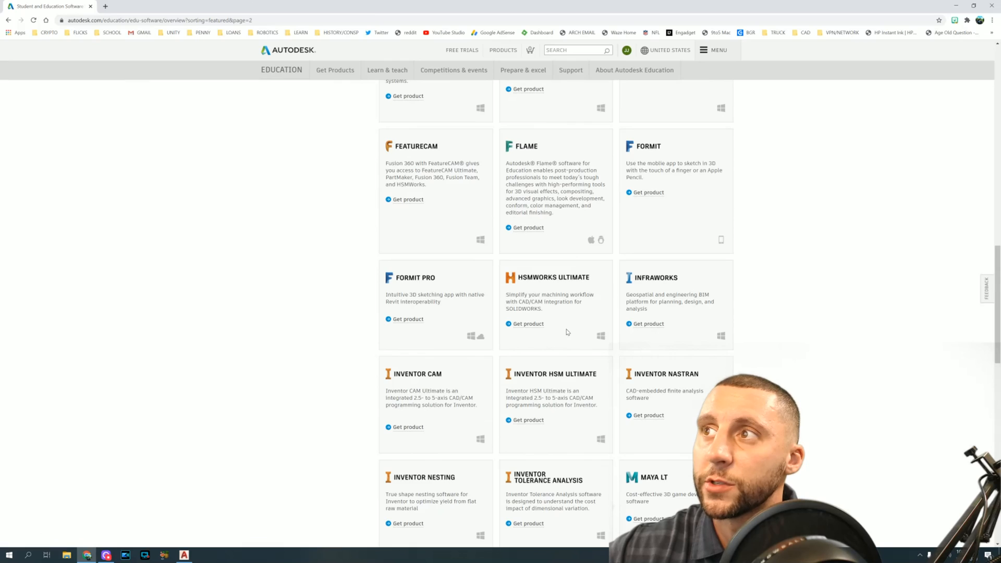
scroll("up", 3)
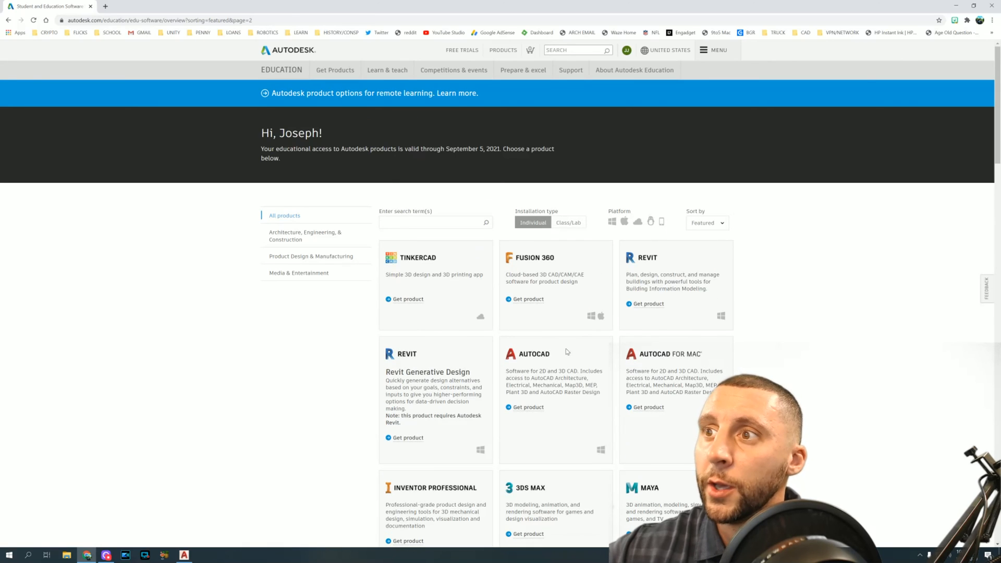
Open AutoCAD's product options, check Windows and 2021, and show the Install/Download choices
left_click(525, 406)
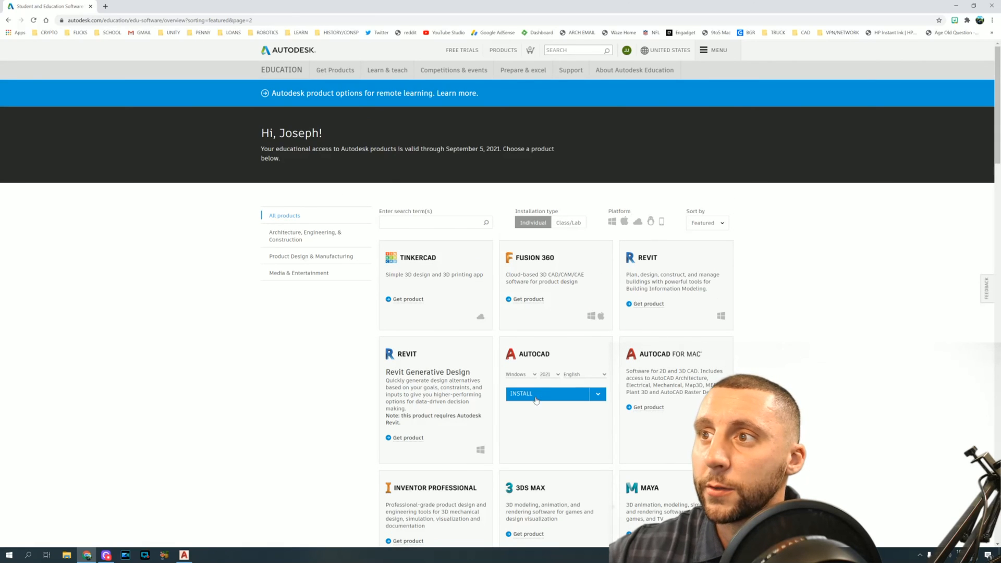
mouse_move(547, 375)
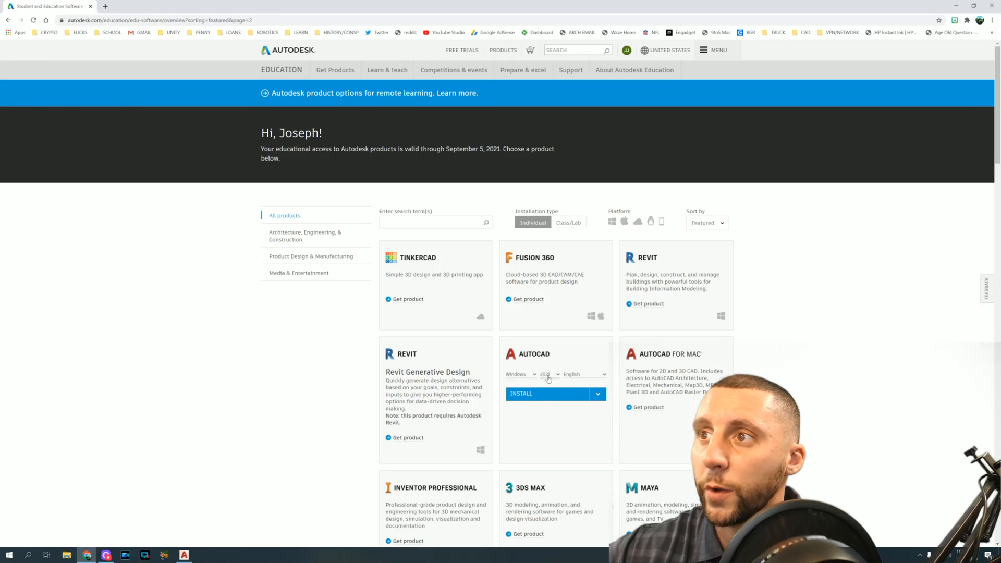
left_click(520, 374)
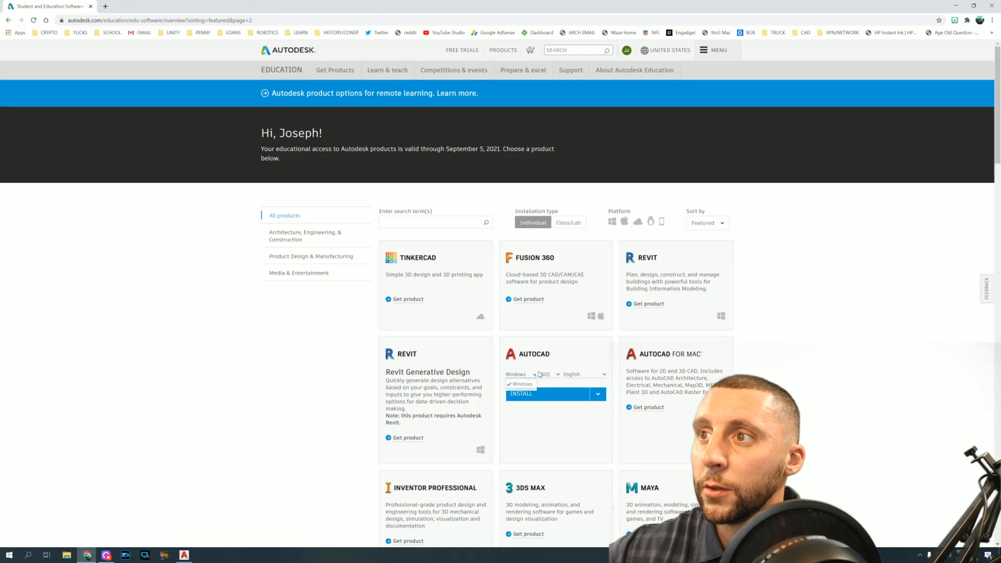
left_click(555, 374)
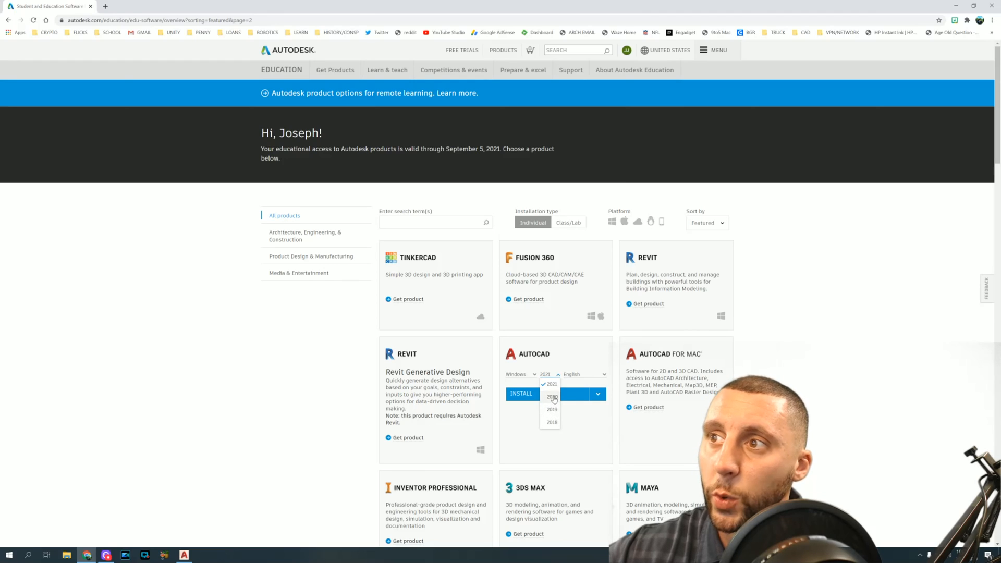
mouse_move(583, 428)
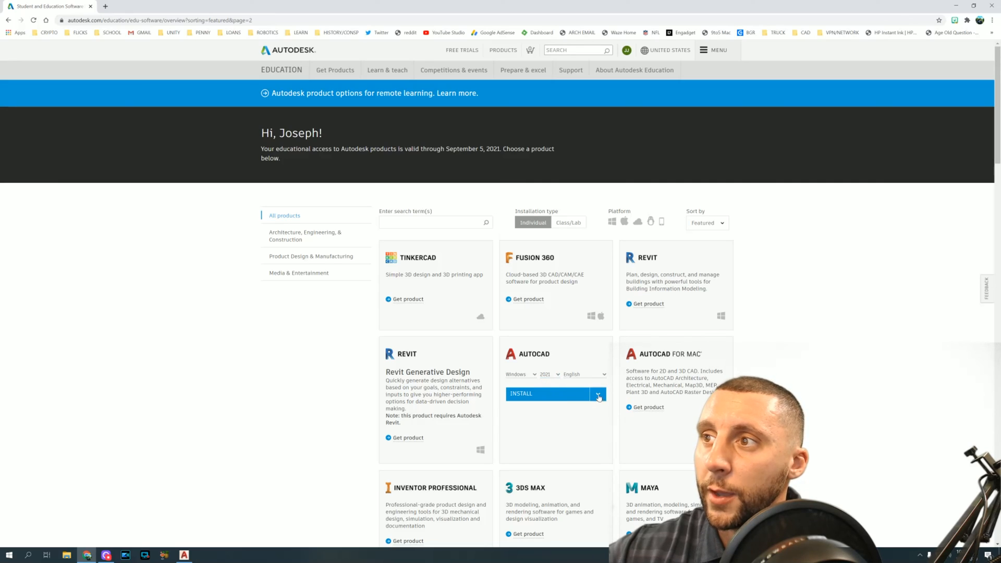
left_click(597, 394)
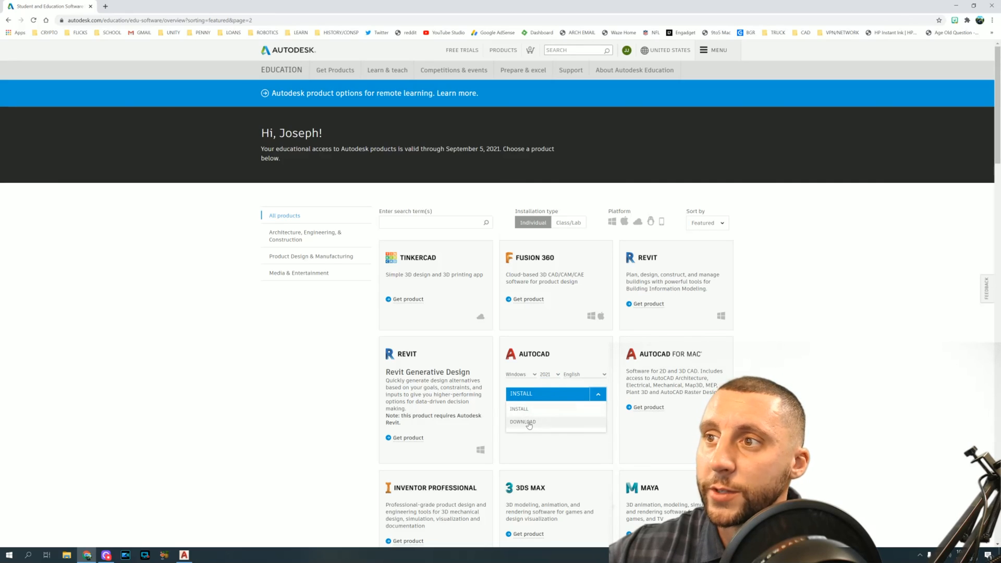